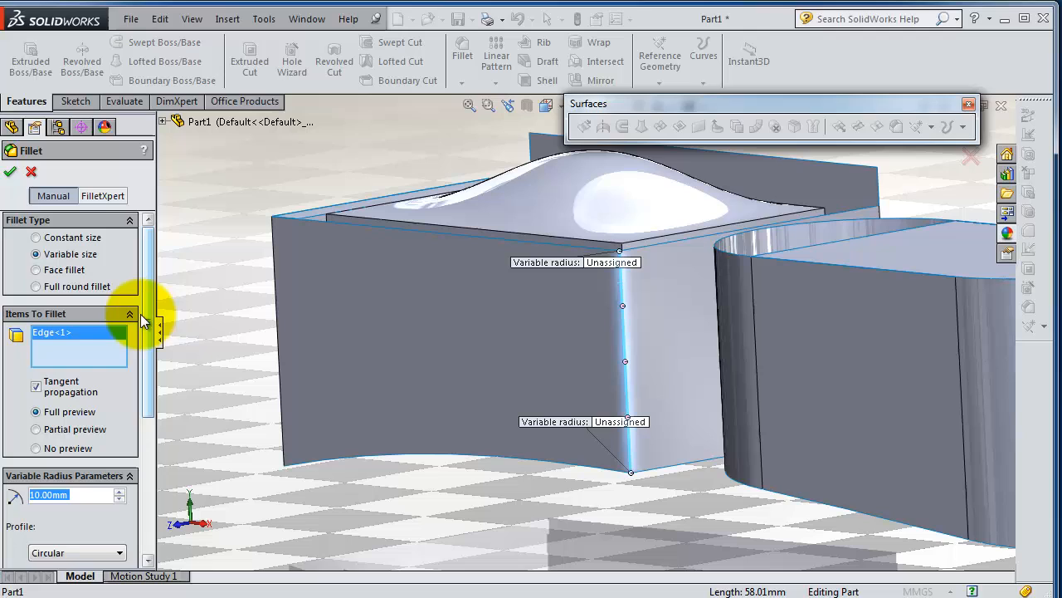
mouse_move(510, 345)
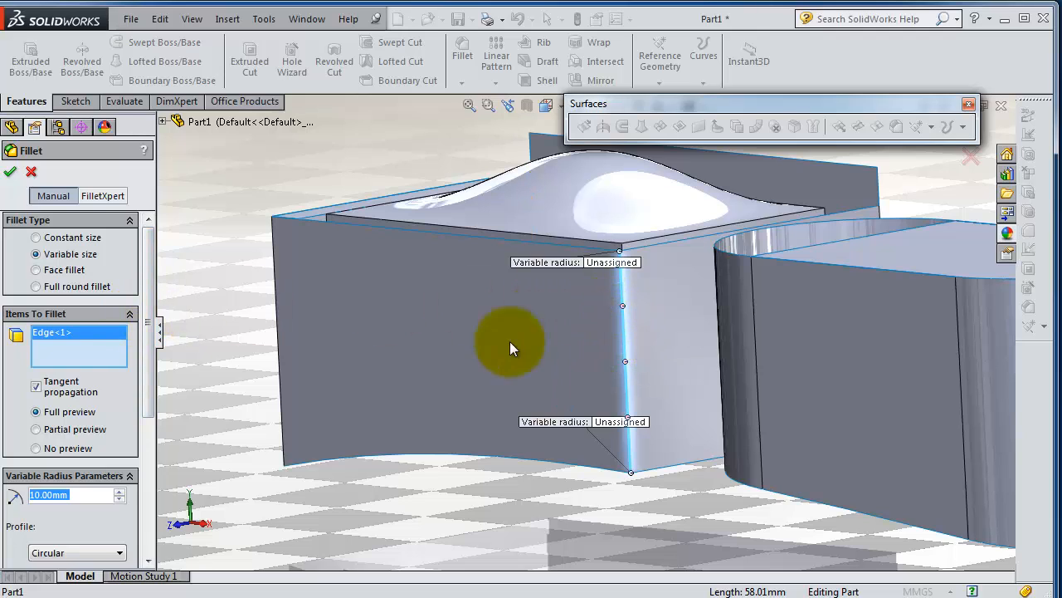
- Set the fillet radius to 1 mm at the top vertex and 5 mm at the 75% control point
scroll("down", 3)
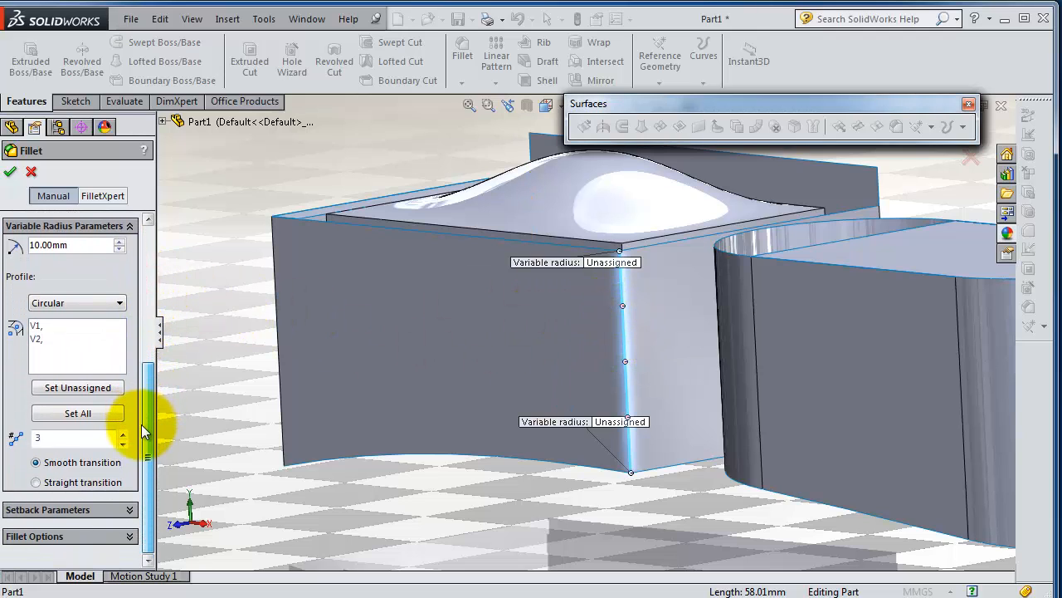
scroll("up", 3)
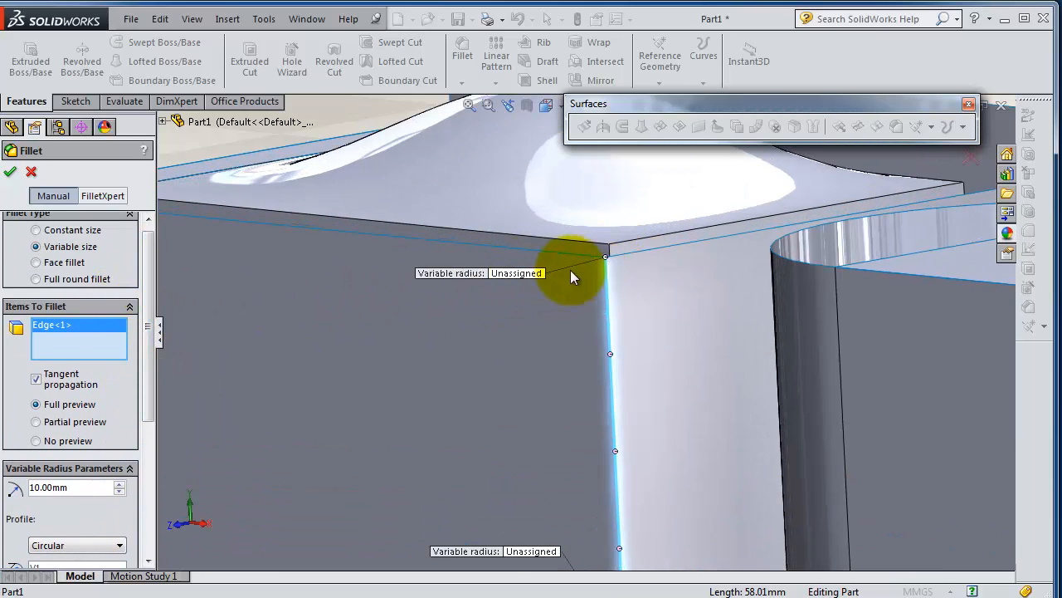
mouse_move(543, 319)
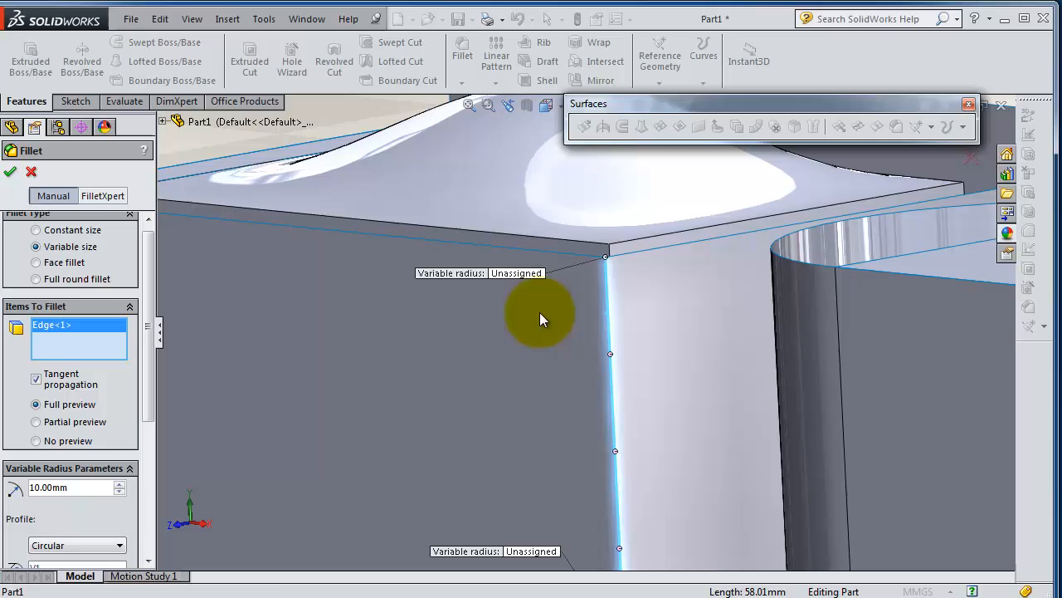
left_click(516, 273)
type("1")
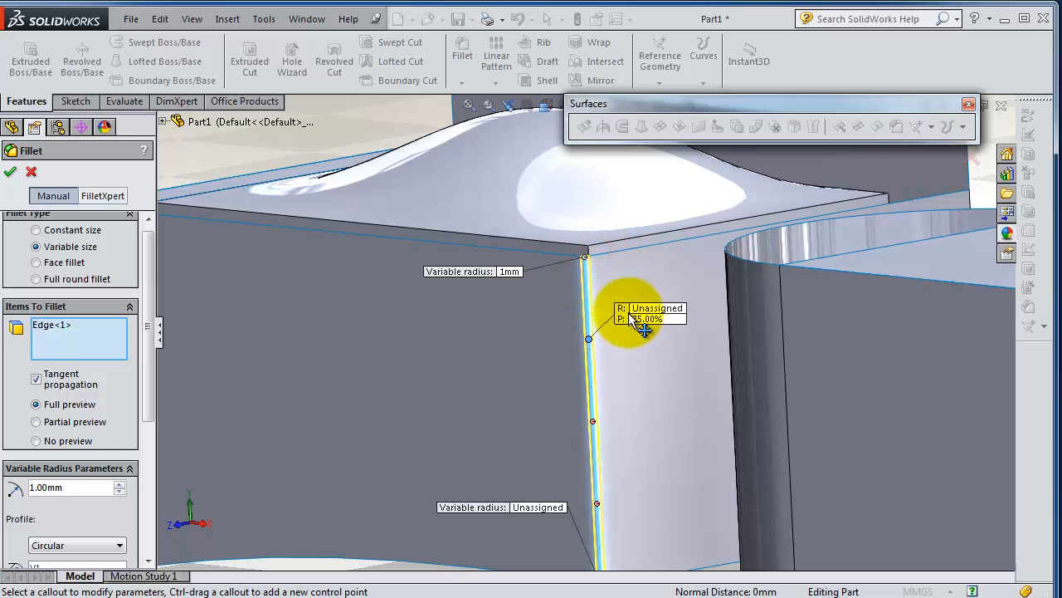
left_click(658, 310)
type("5")
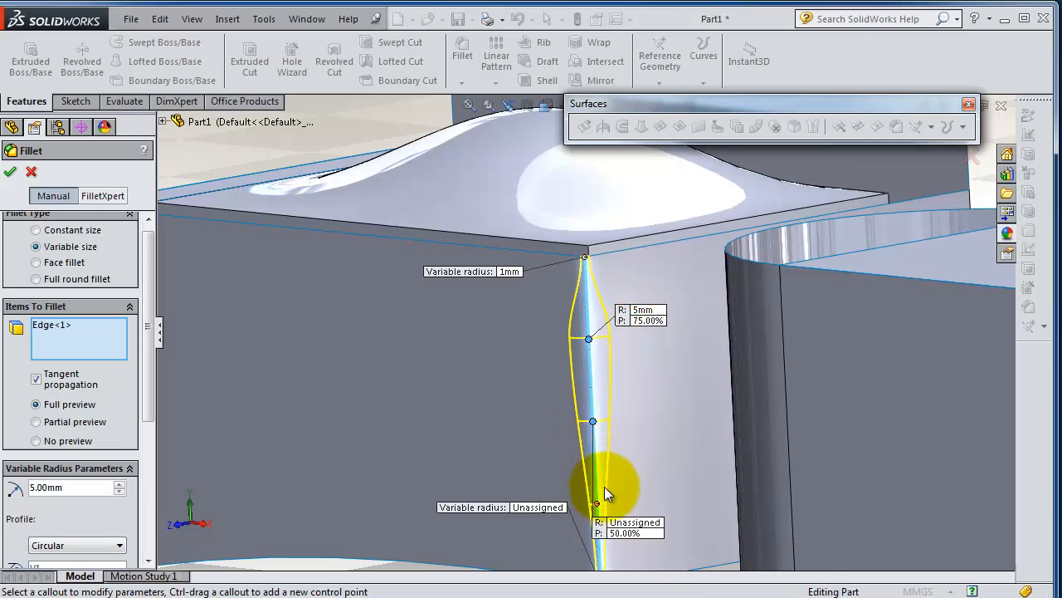
- Reposition the 50% control point's callout and start editing its radius
left_click_drag(606, 490, 655, 431)
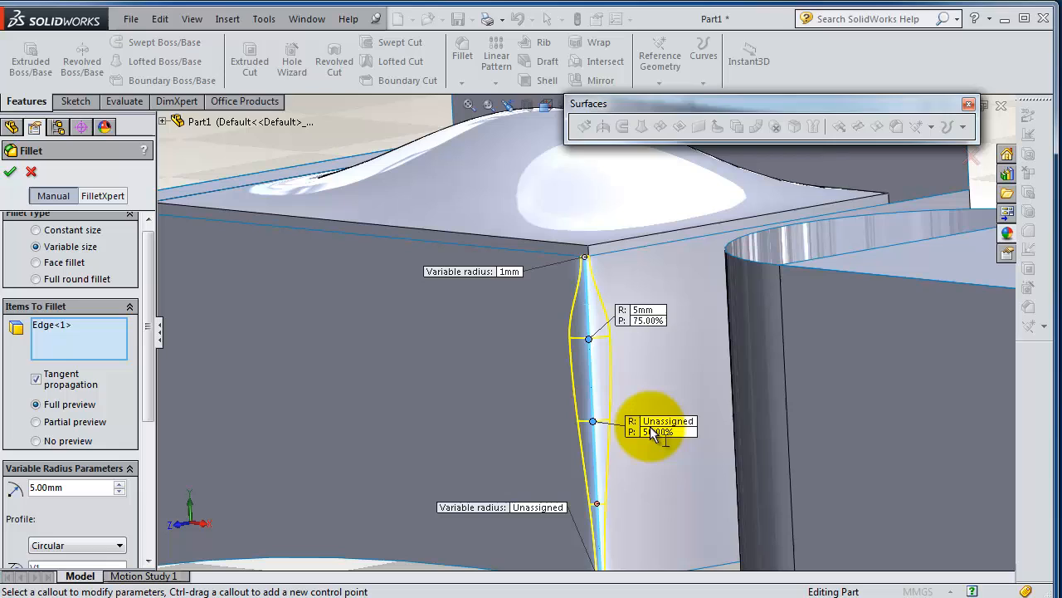
left_click(668, 420)
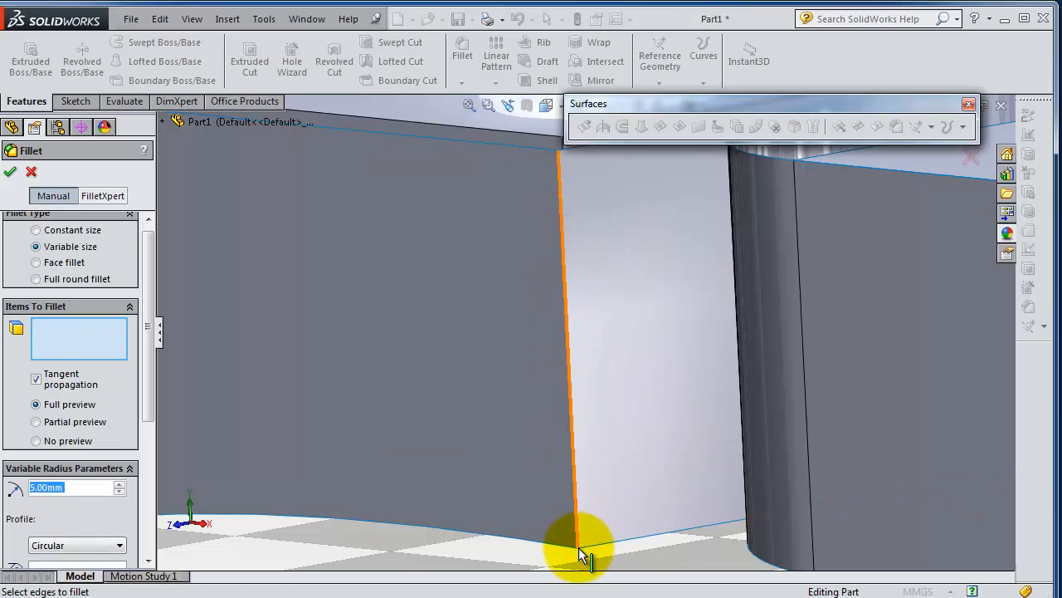
- Reselect the vertical edge so the fillet previews 1 mm ends with a middle bulge
left_click(581, 473)
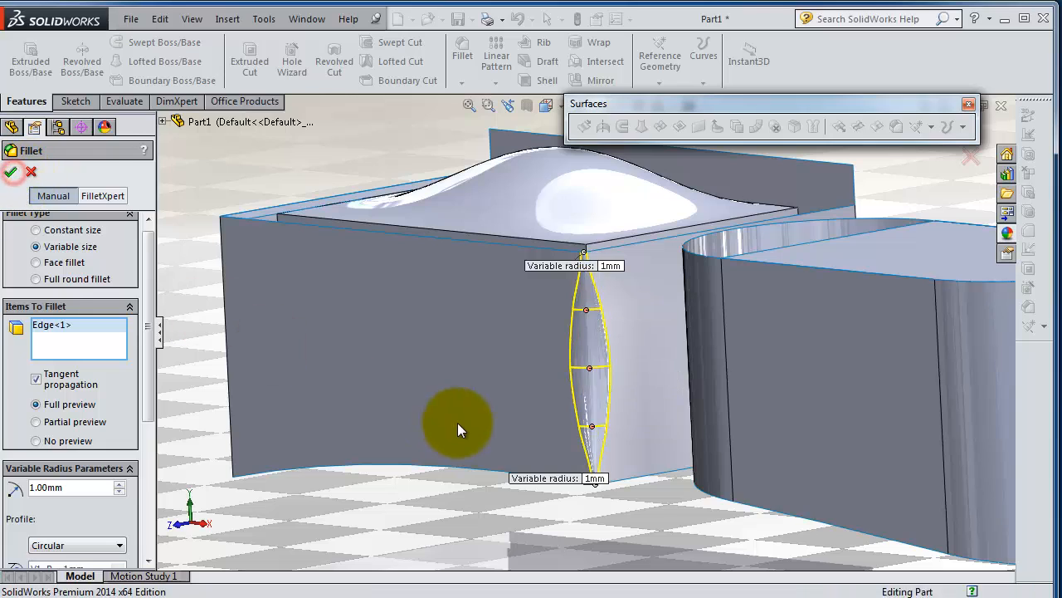
left_click(10, 172)
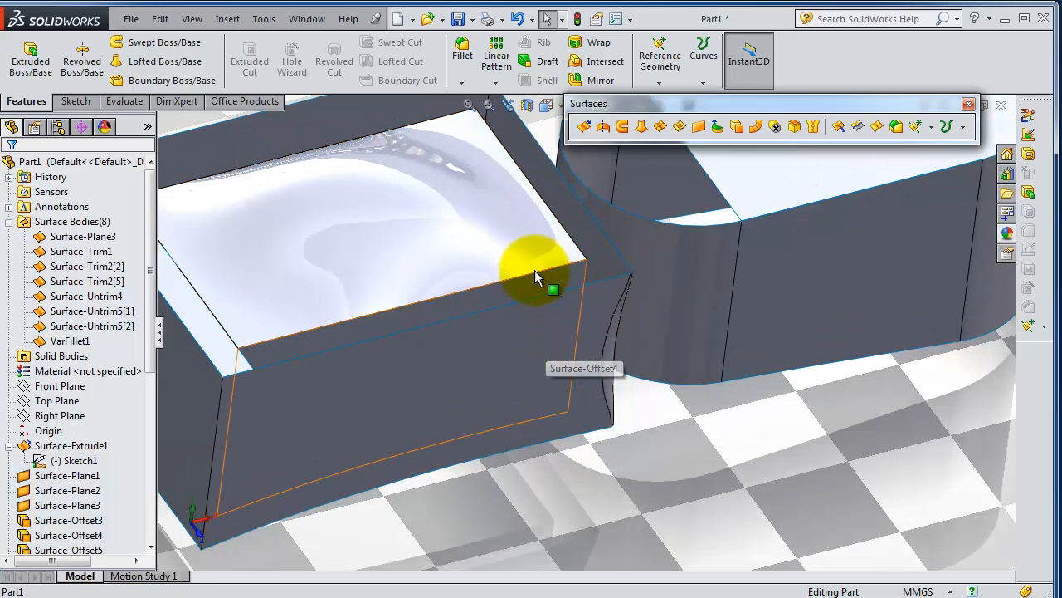
left_click(536, 274)
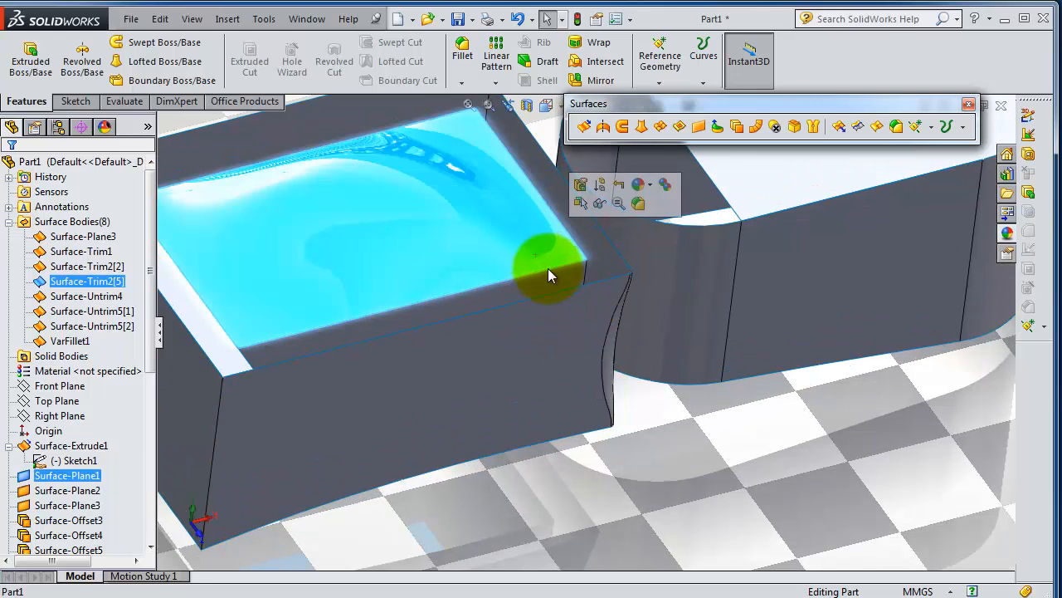
left_click(548, 265)
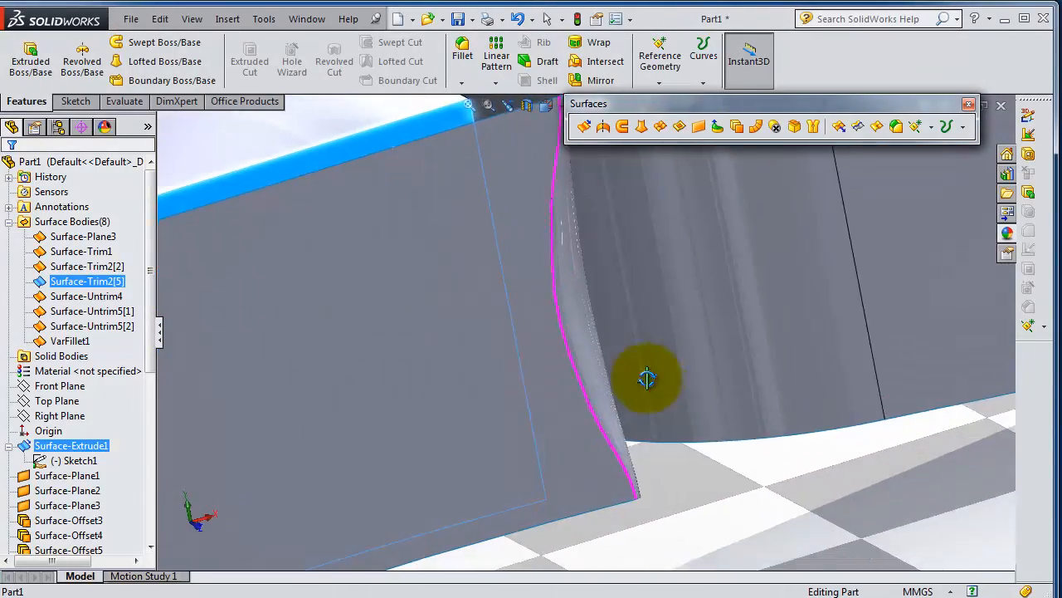
left_click_drag(647, 377, 610, 432)
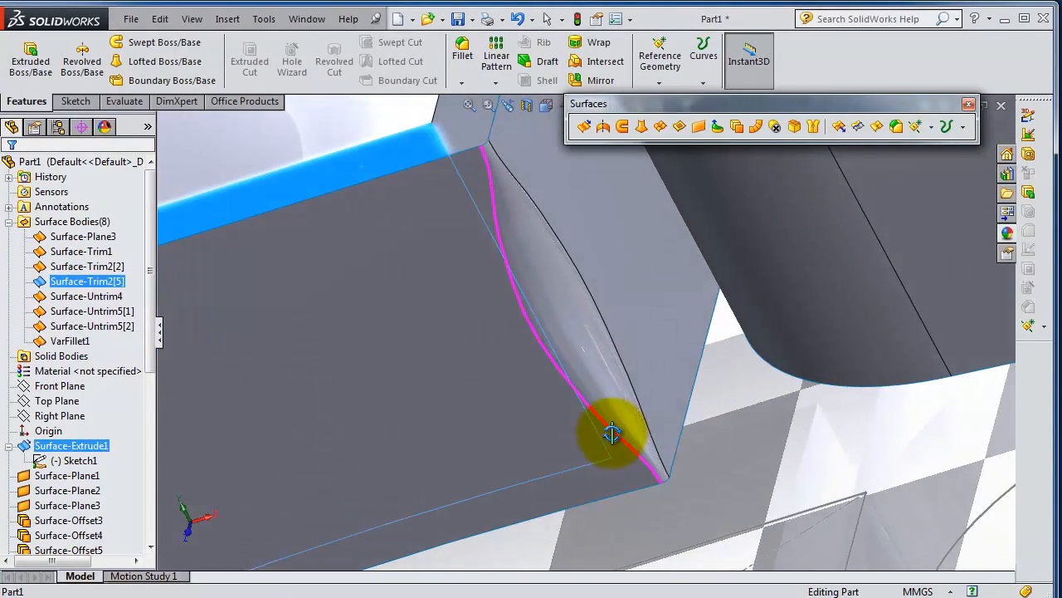